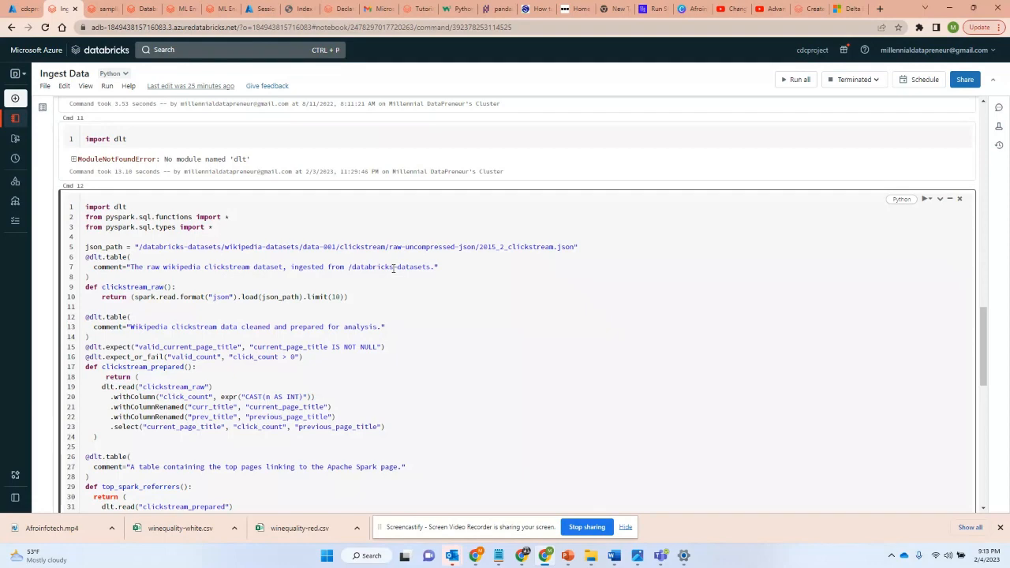
# Step: Browse the Workflows page whose Jobs list shows 'No jobs found', then scroll through the notebook code
pyautogui.scroll(-3)
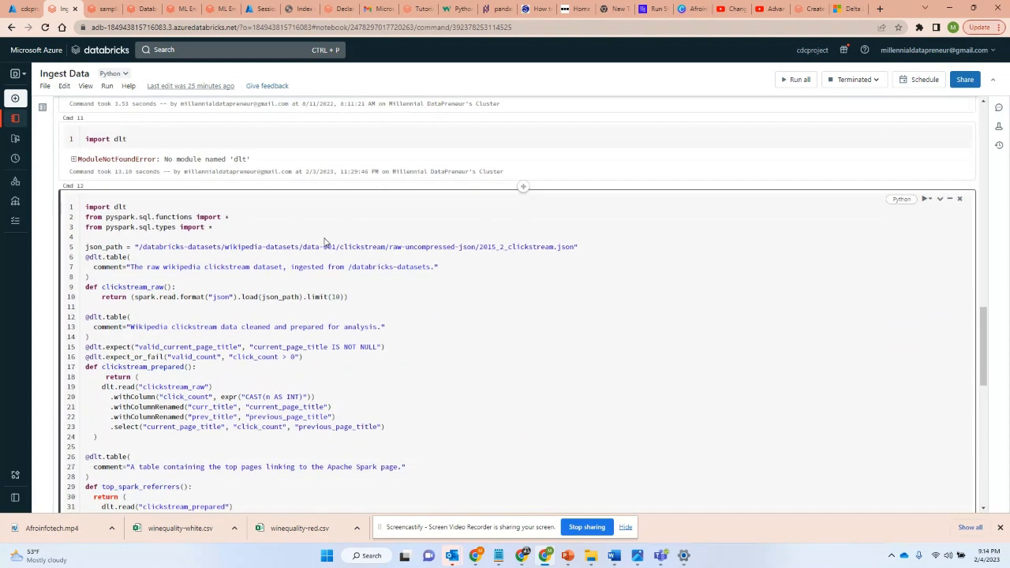
pyautogui.click(113, 139)
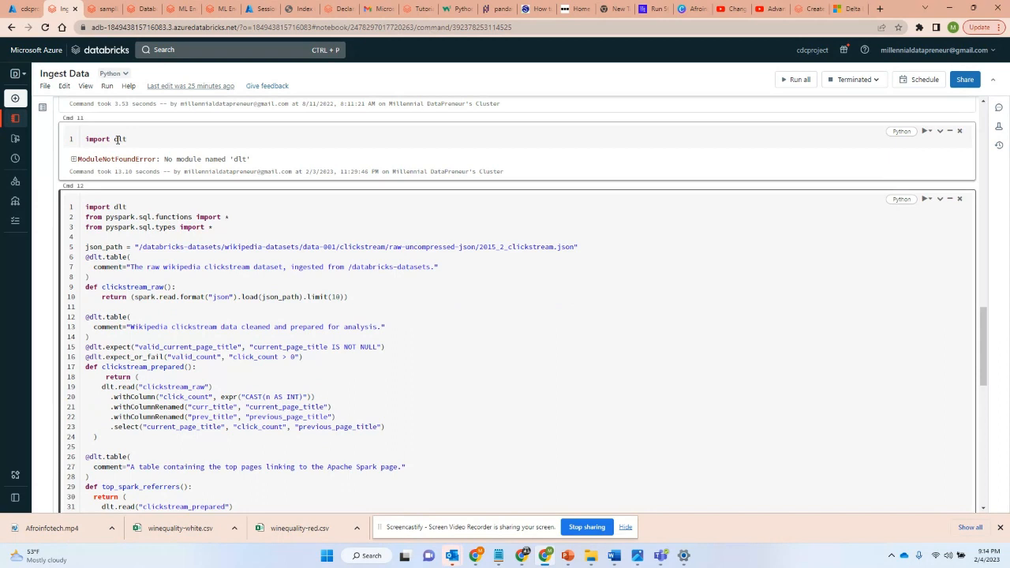
pyautogui.moveTo(125, 183)
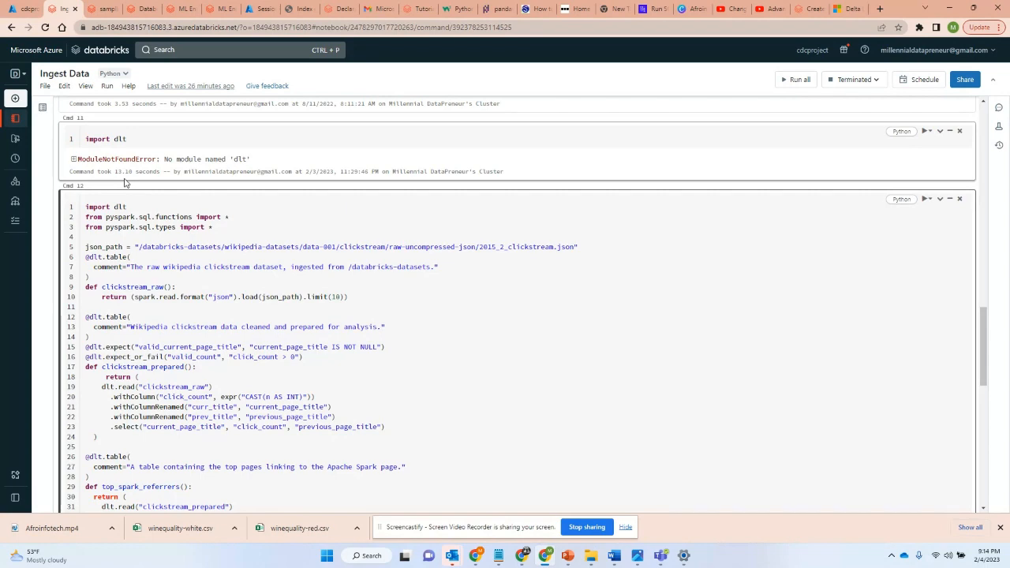
pyautogui.scroll(-3)
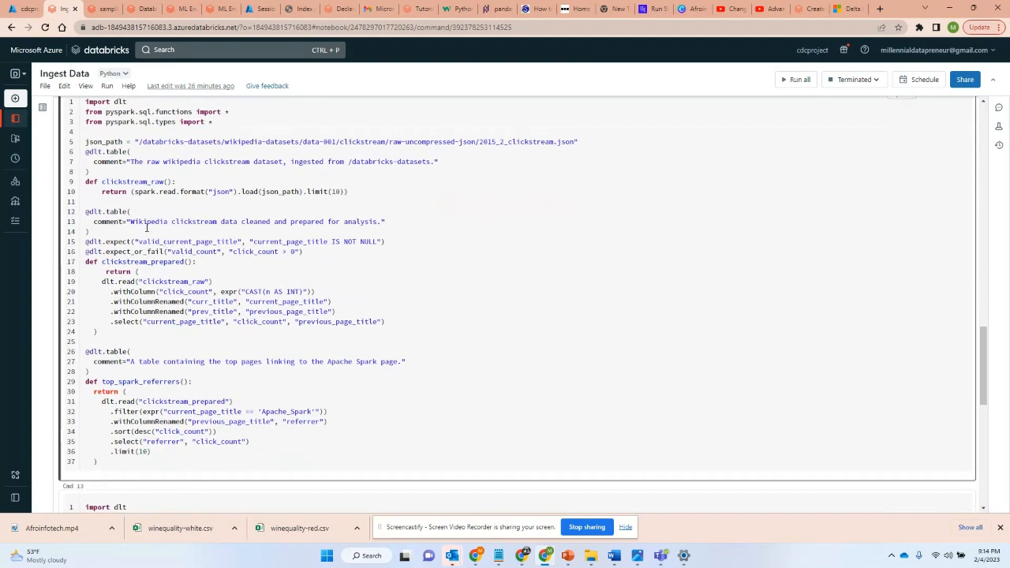
pyautogui.moveTo(134, 227)
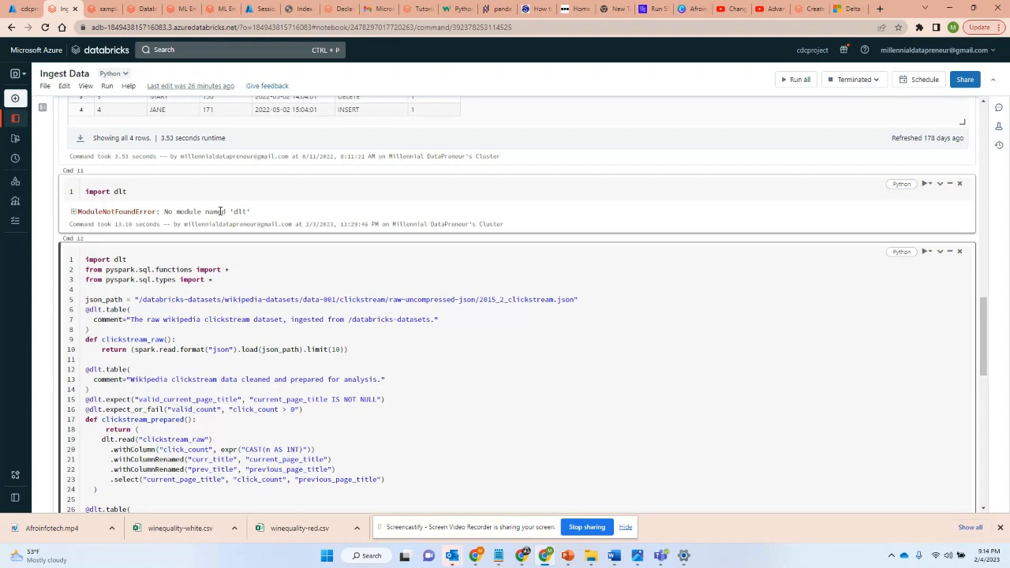
pyautogui.scroll(-3)
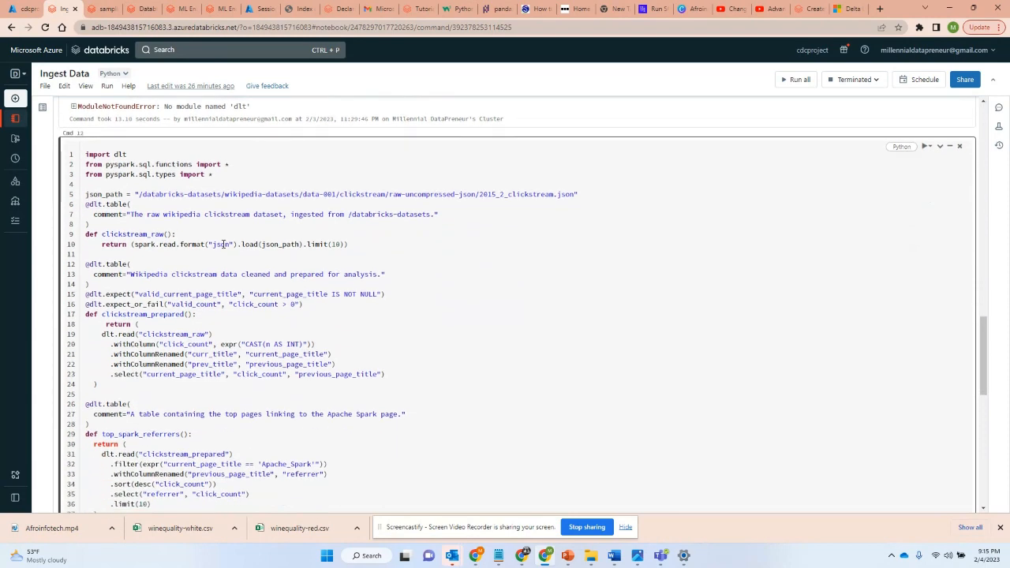
pyautogui.scroll(-3)
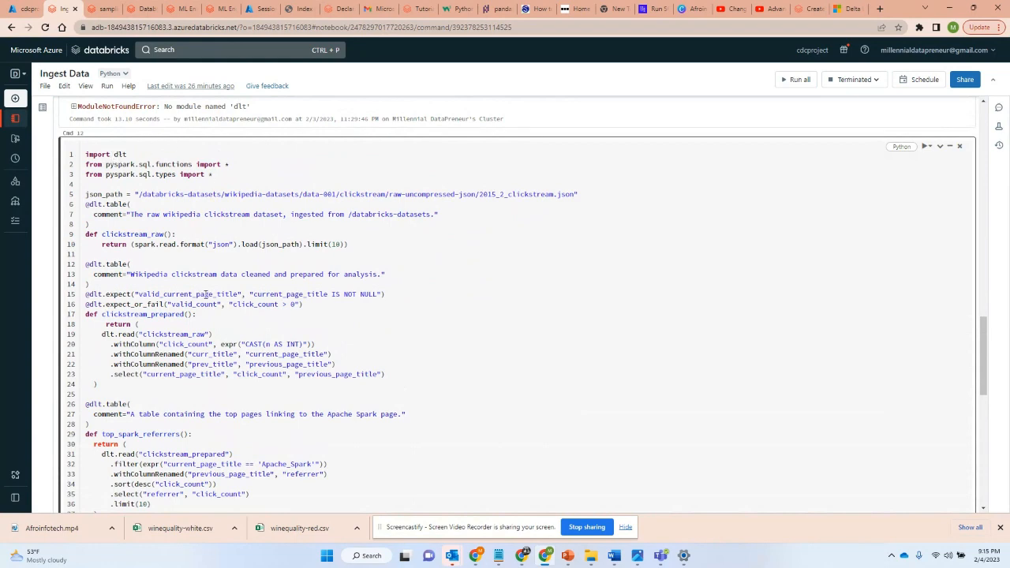
pyautogui.moveTo(338, 383)
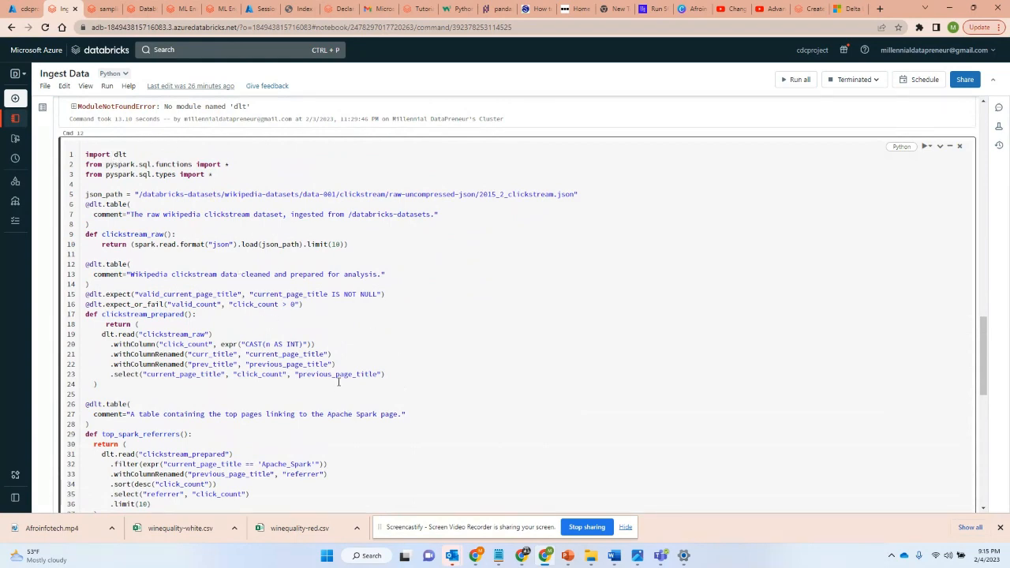
pyautogui.scroll(-3)
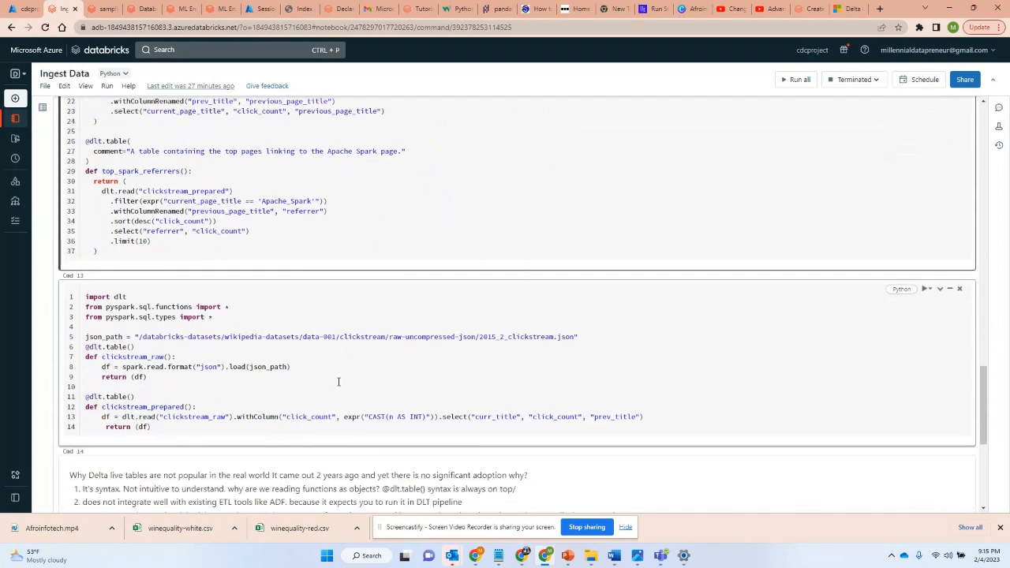
pyautogui.scroll(-3)
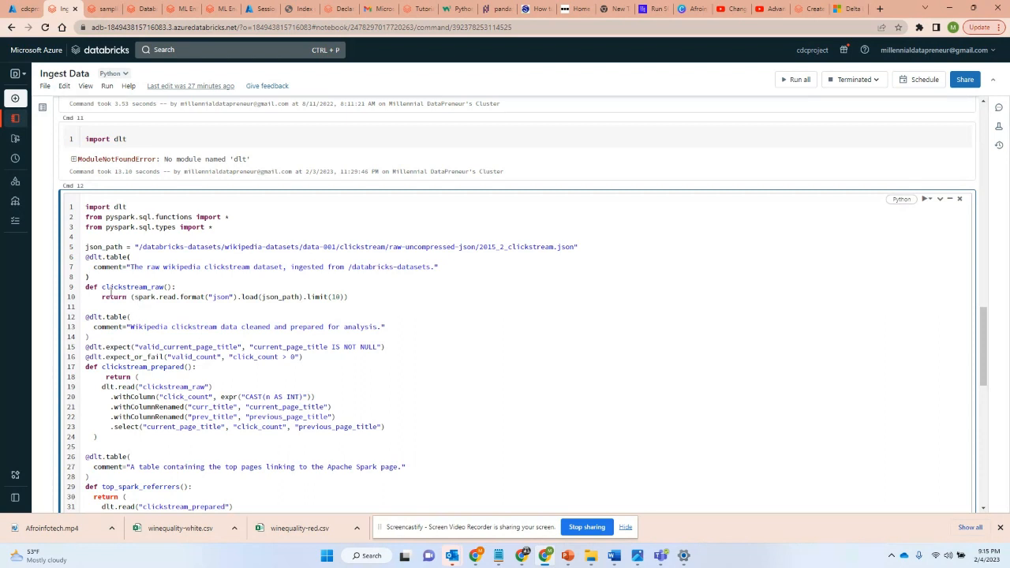
# Step: Highlight the raw JSON read call, the word clickstream, and the raw and prepared table definitions
pyautogui.doubleClick(129, 287)
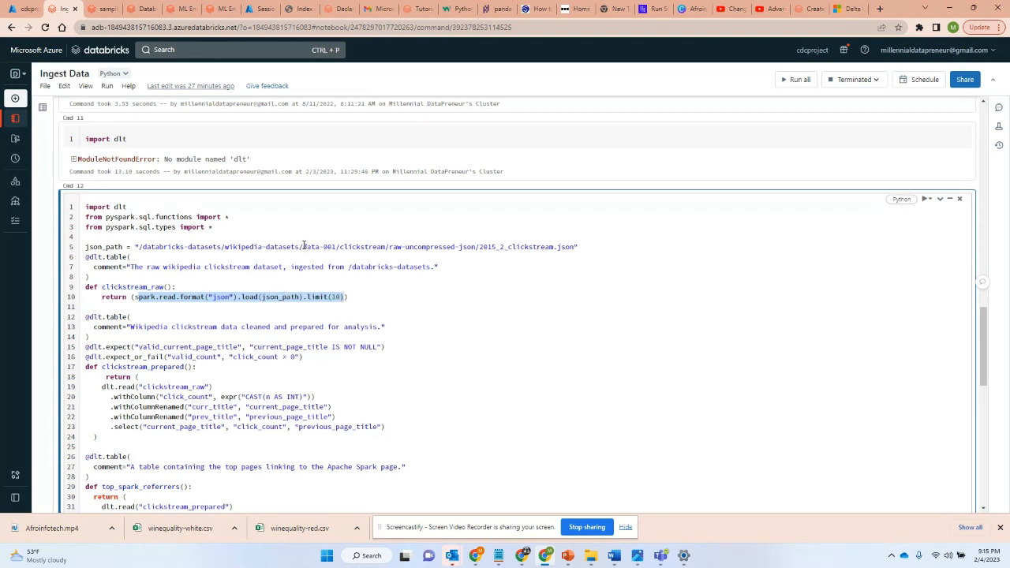
pyautogui.moveTo(160, 356)
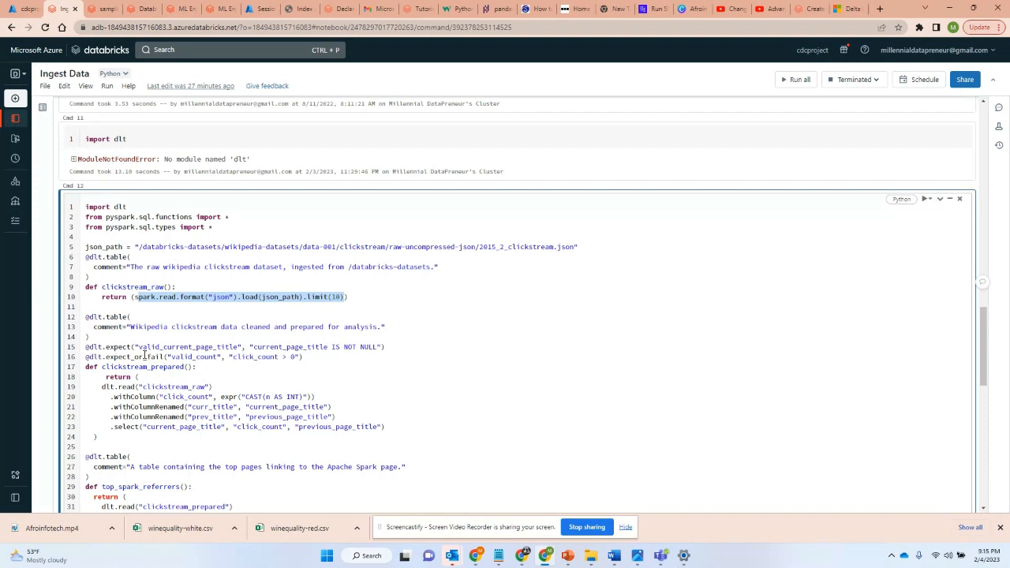
pyautogui.scroll(-3)
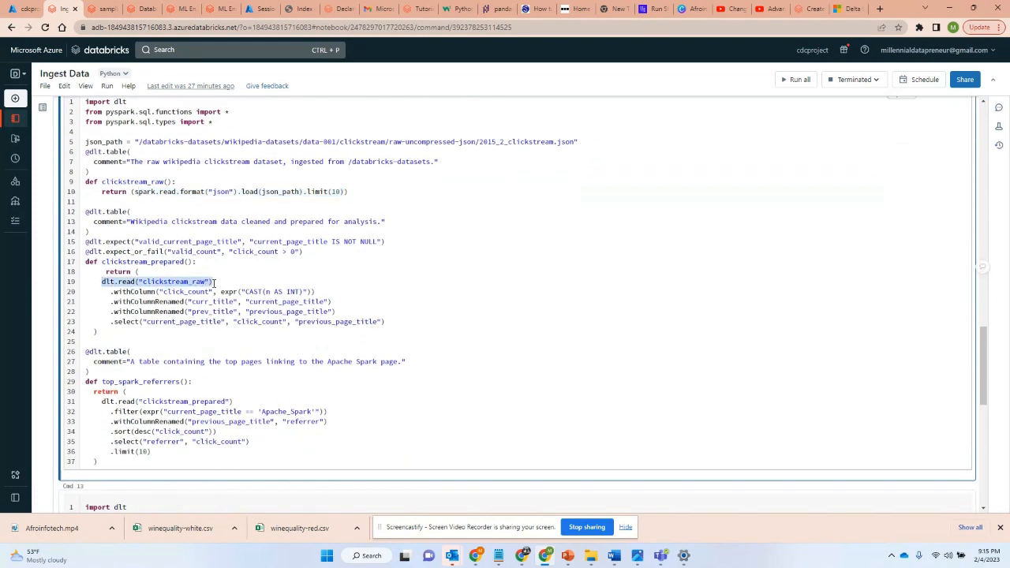
pyautogui.doubleClick(172, 281)
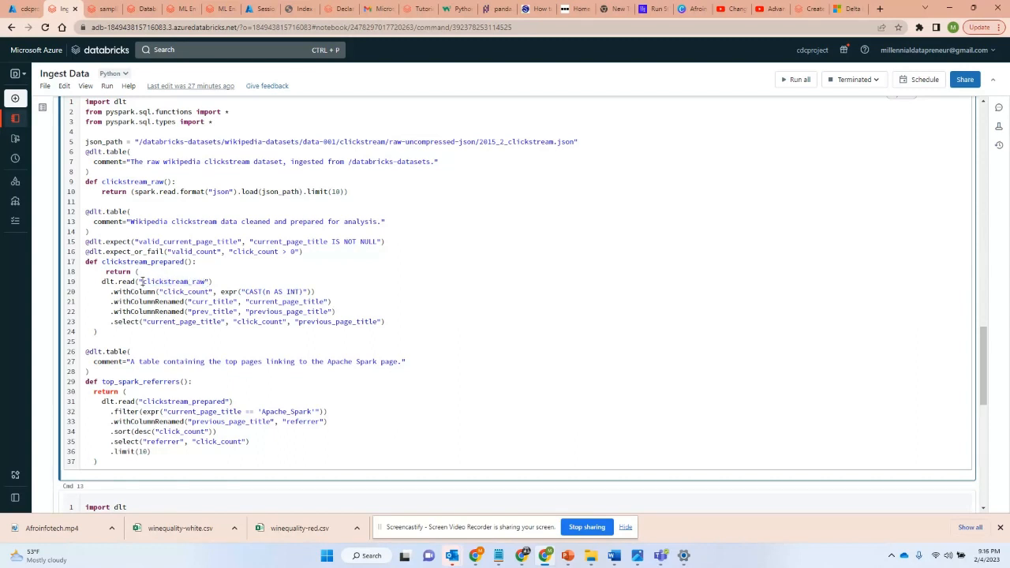
pyautogui.doubleClick(168, 281)
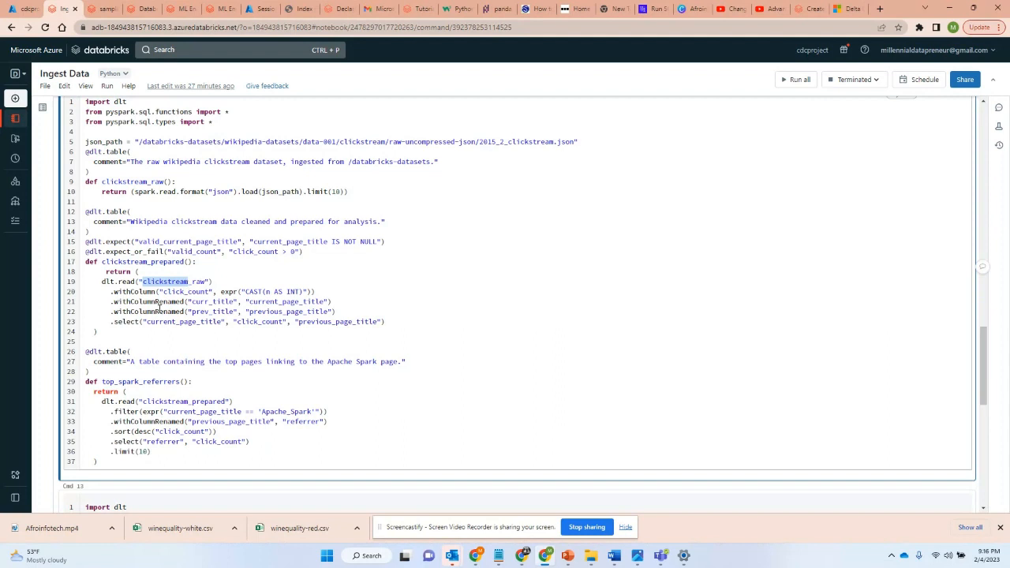
pyautogui.scroll(-3)
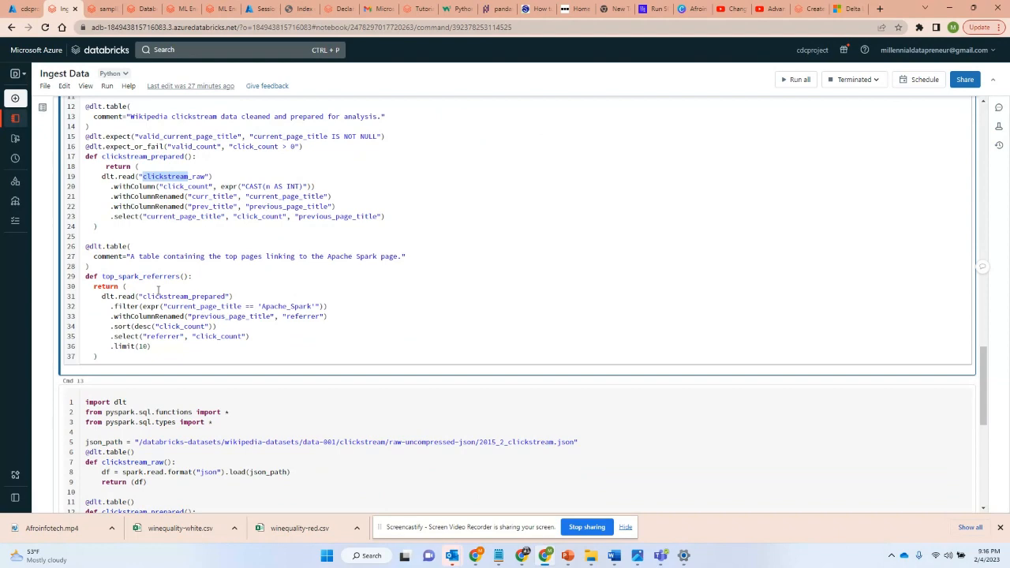
pyautogui.scroll(-3)
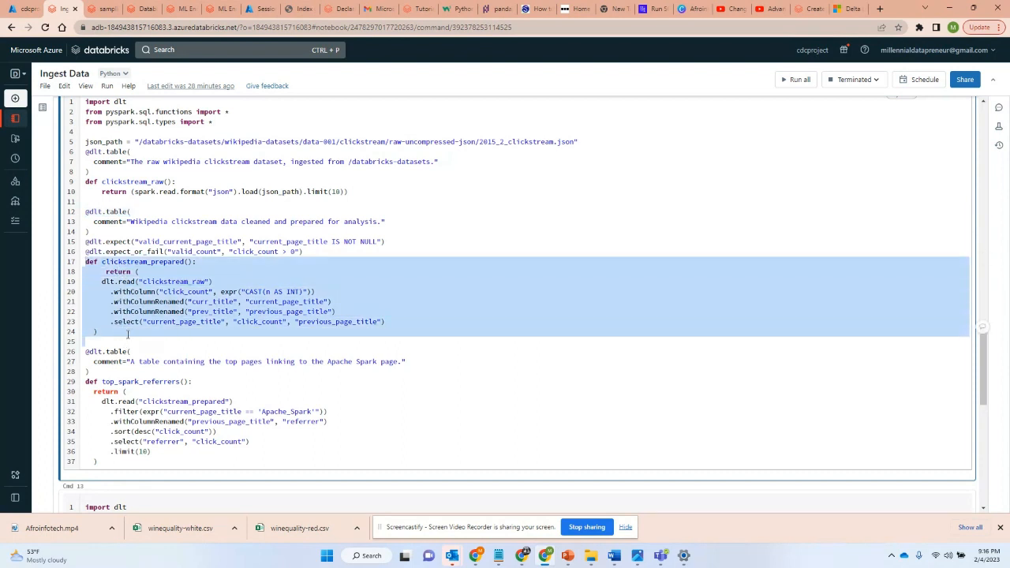
pyautogui.scroll(-3)
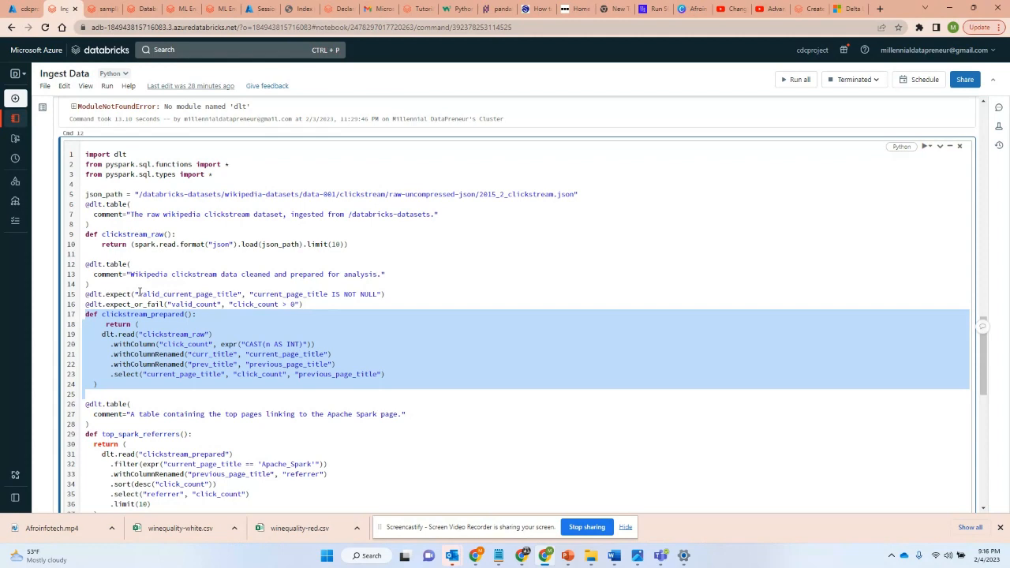
pyautogui.scroll(-3)
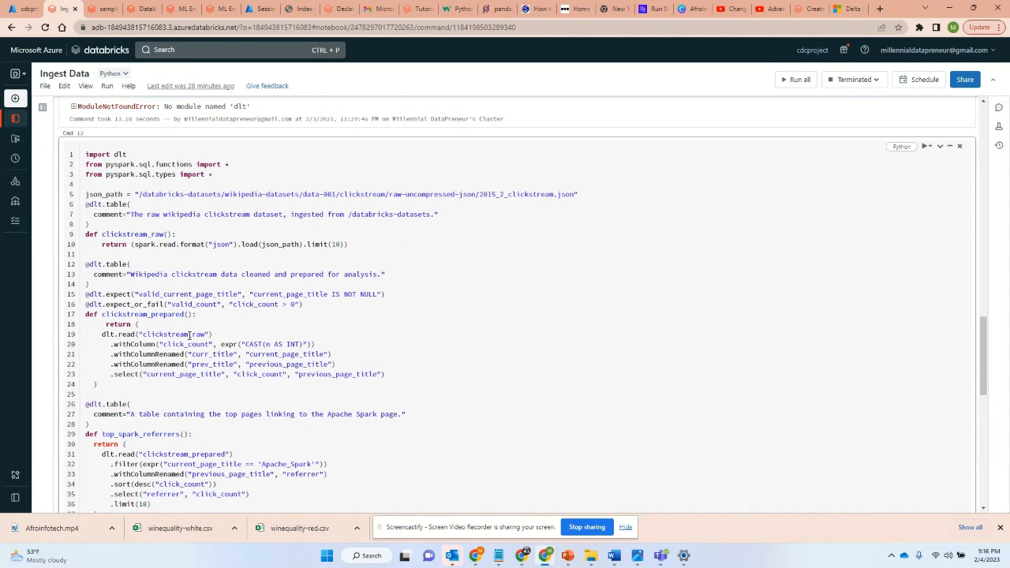
pyautogui.moveTo(125, 263)
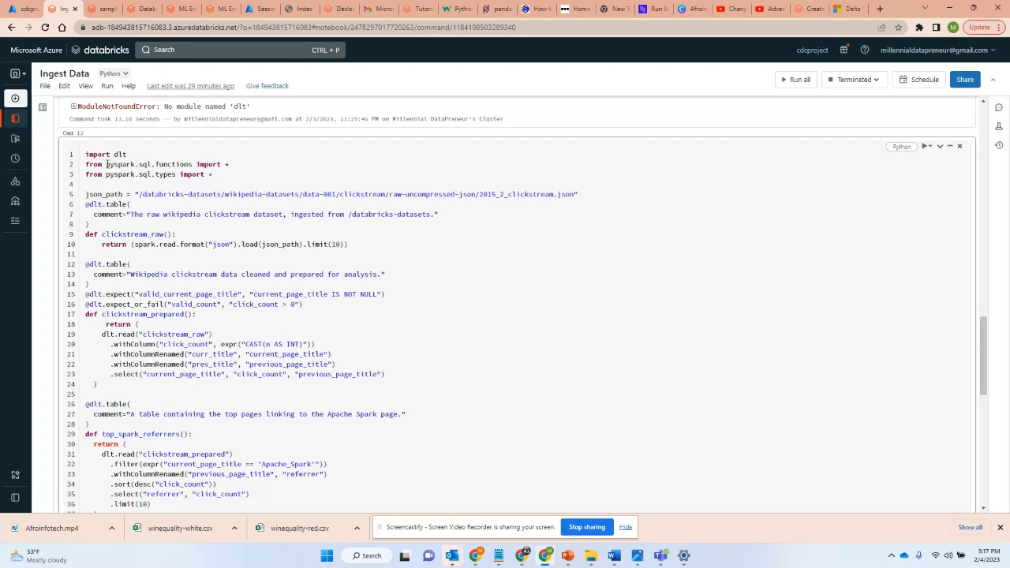
pyautogui.moveTo(85, 155); pyautogui.dragTo(158, 284)
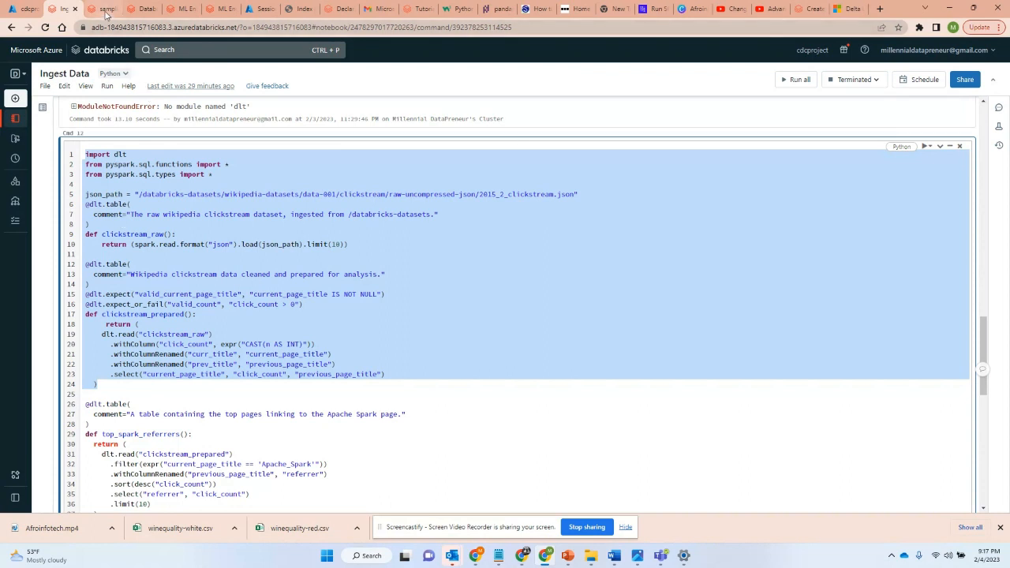
# Step: Review the failed samplke pipeline's update details, then return to the DLT cell and the dlt import error
pyautogui.click(100, 10)
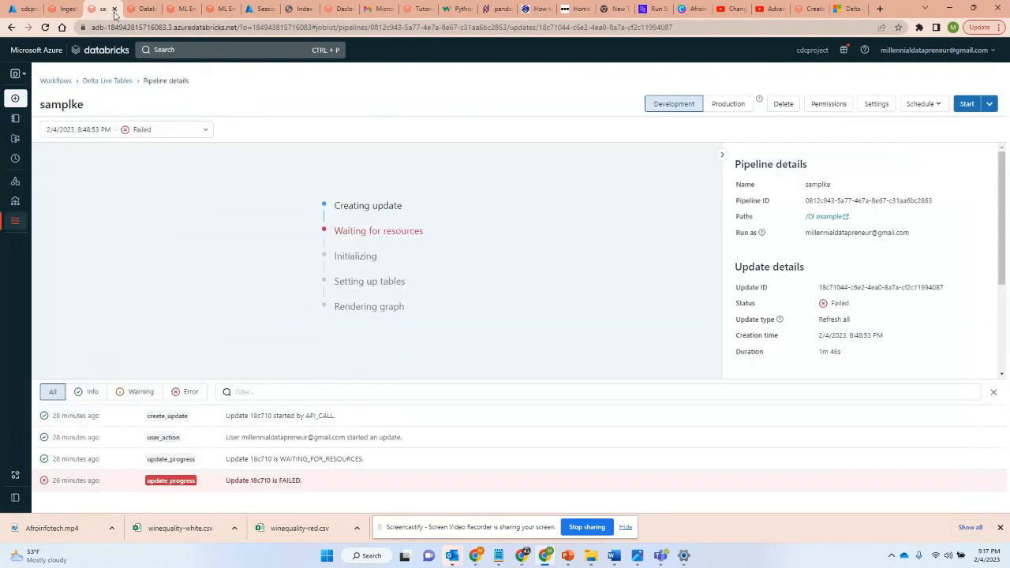
pyautogui.moveTo(93, 85)
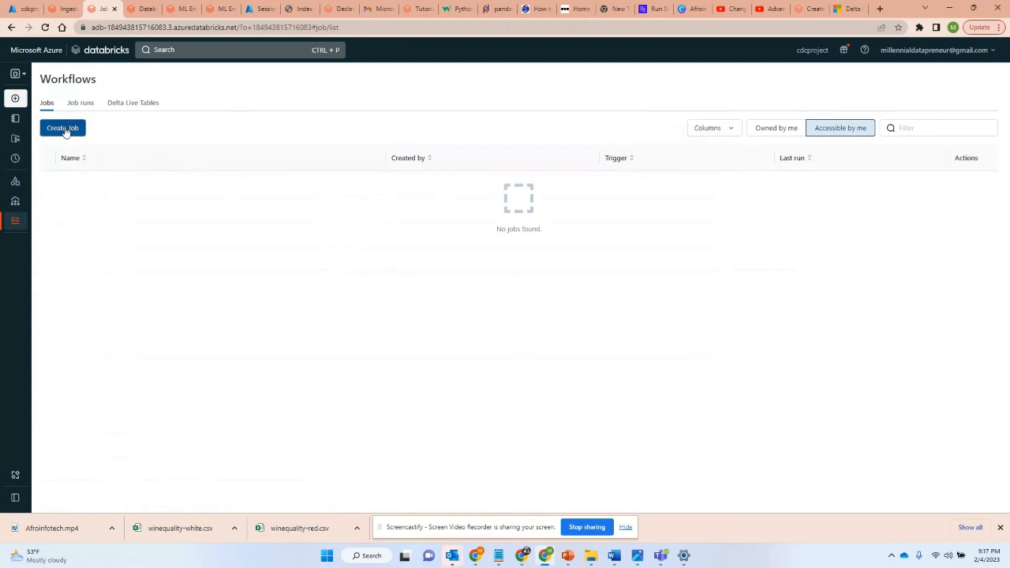
pyautogui.moveTo(435, 332)
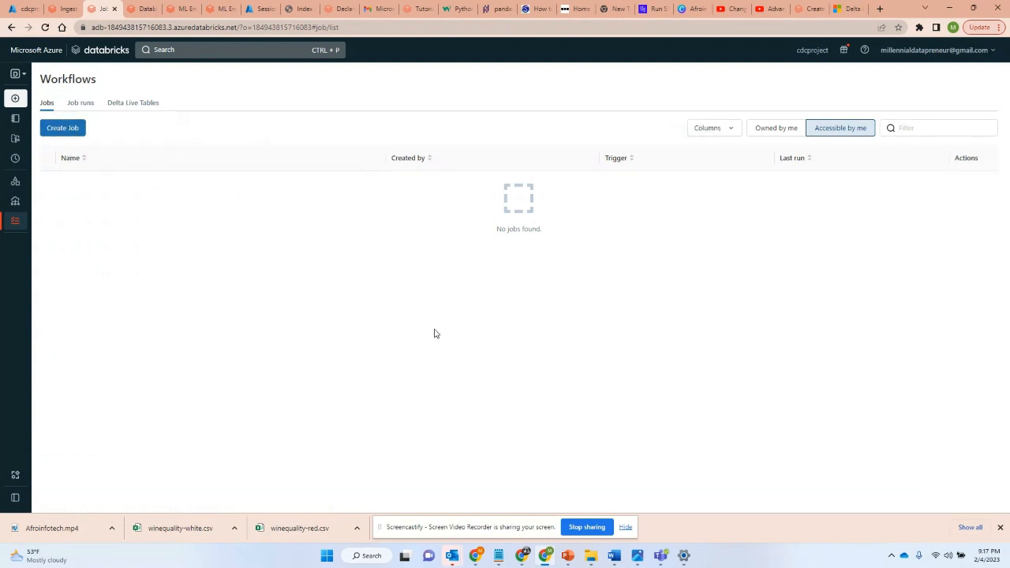
pyautogui.moveTo(456, 325)
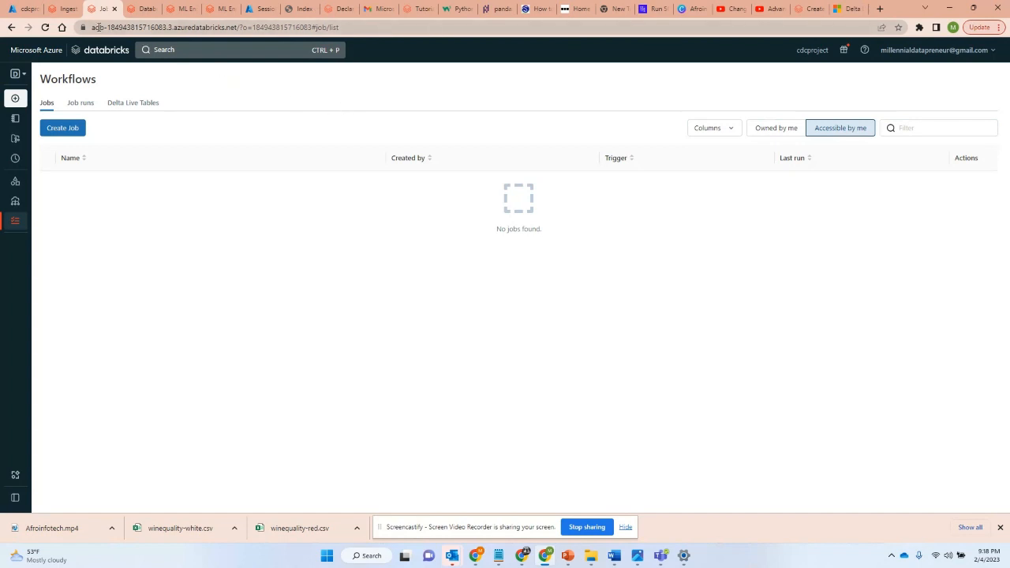
pyautogui.moveTo(82, 10)
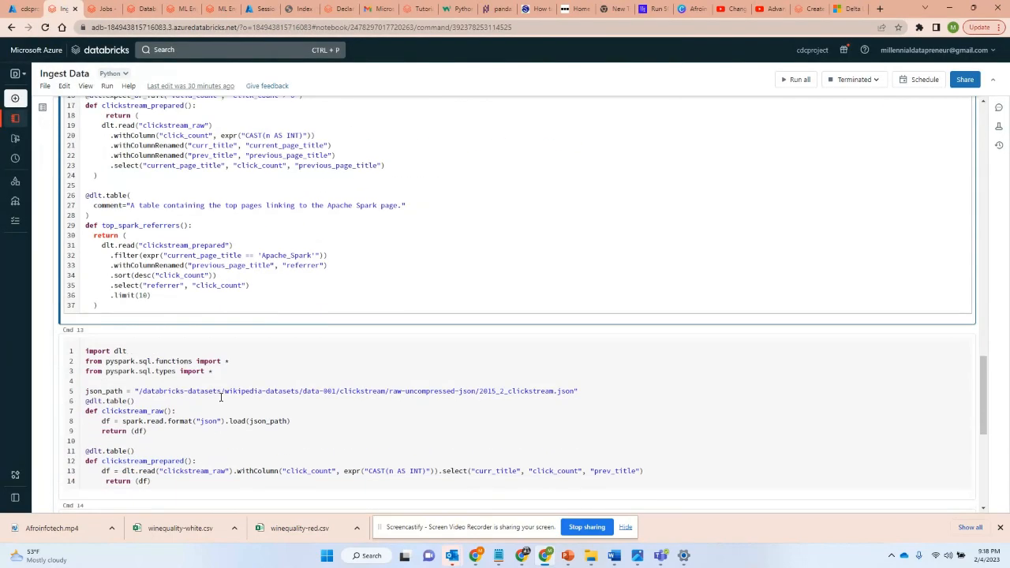
pyautogui.scroll(-3)
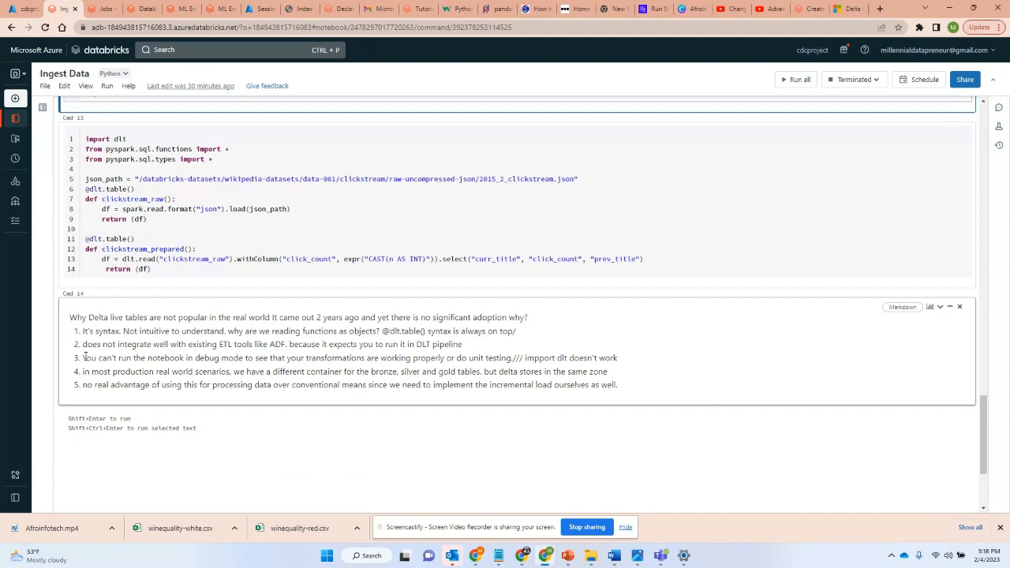
pyautogui.moveTo(85, 356); pyautogui.dragTo(565, 356)
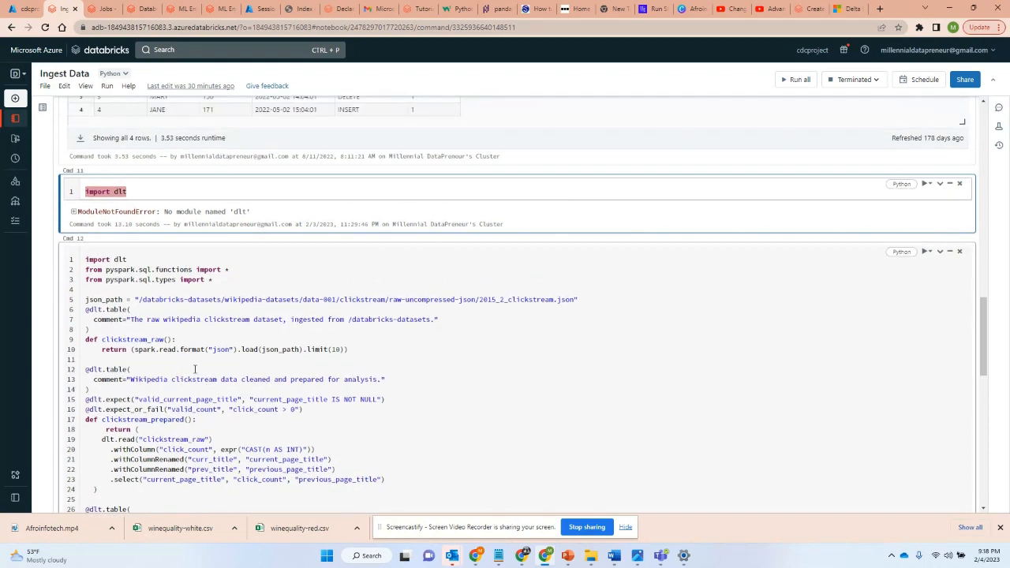
pyautogui.scroll(-3)
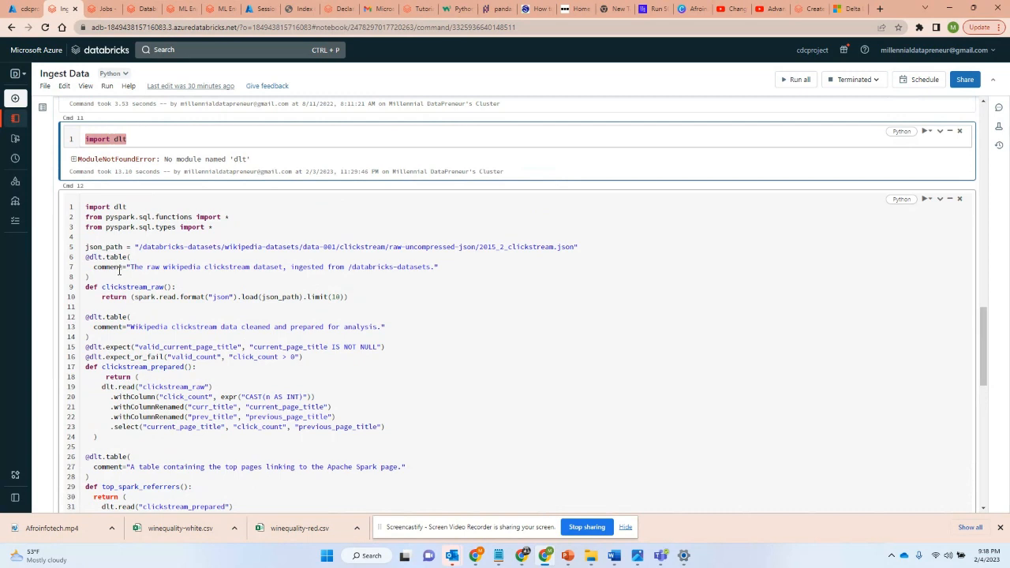
pyautogui.click(258, 306)
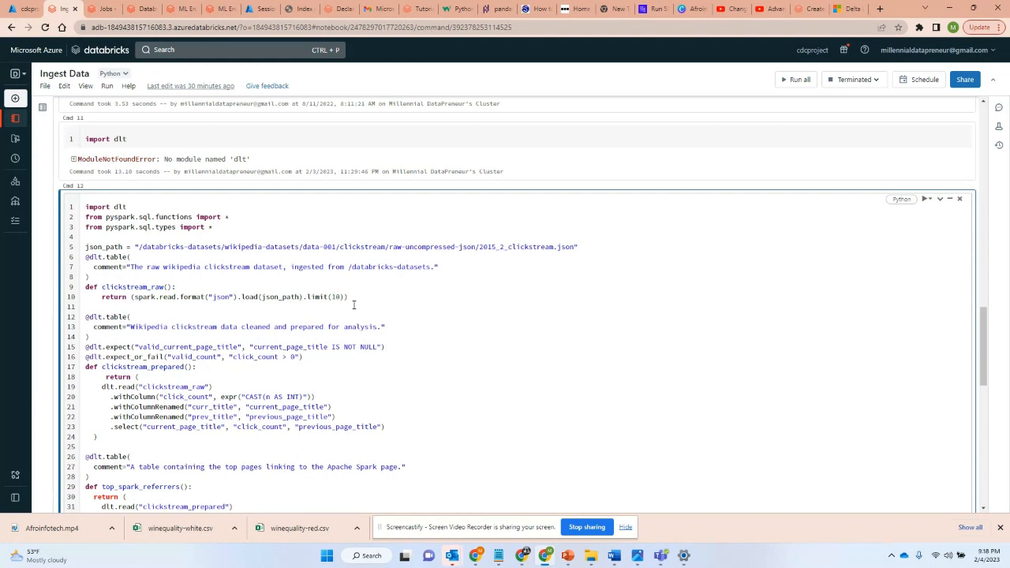
pyautogui.click(132, 139)
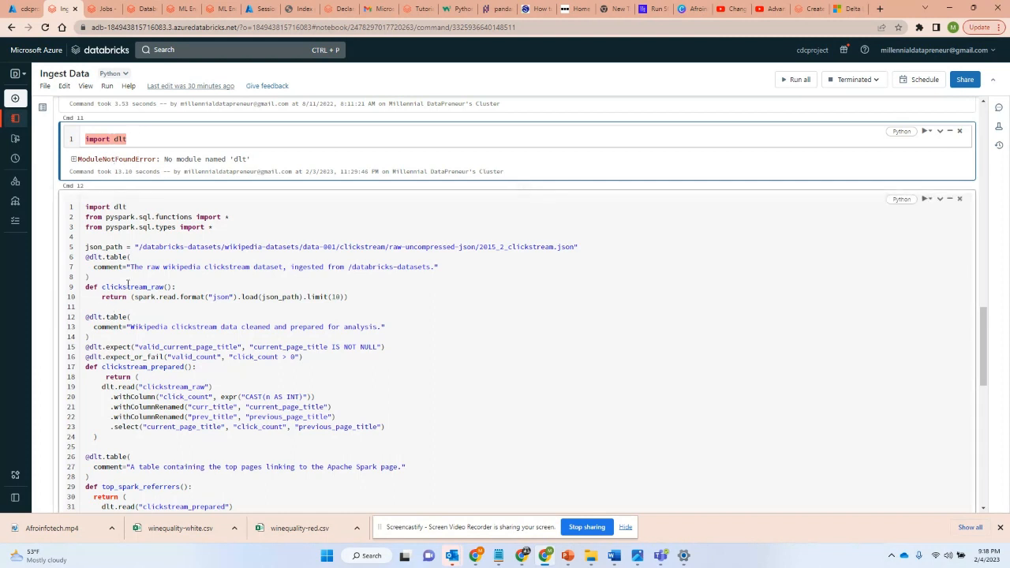
pyautogui.moveTo(465, 352)
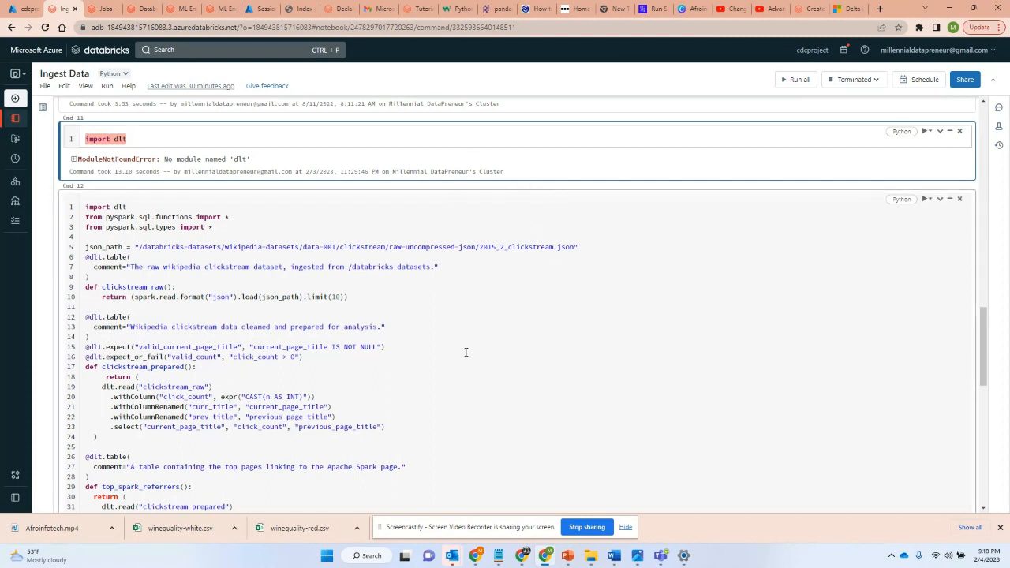
pyautogui.moveTo(854, 79)
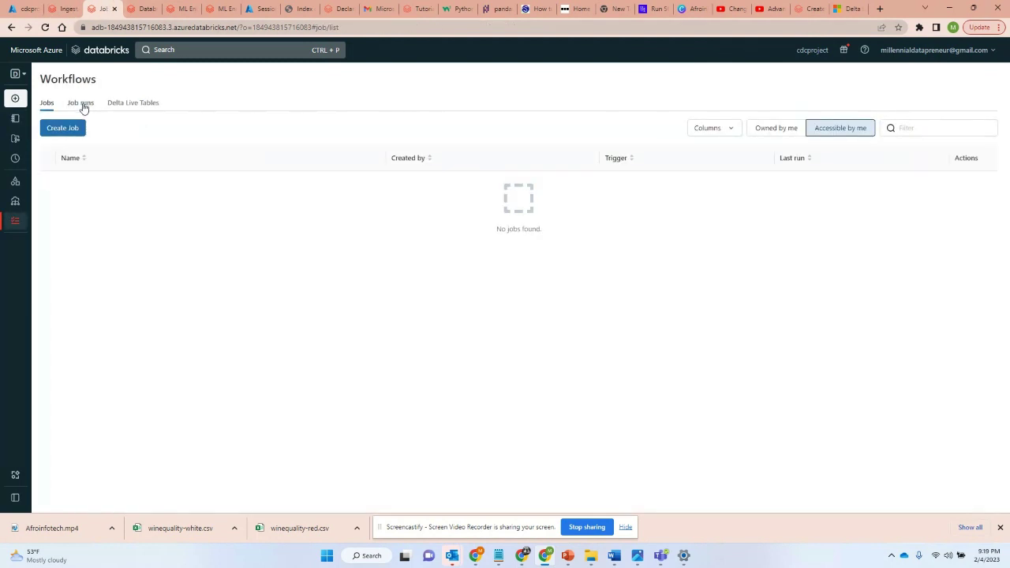
pyautogui.moveTo(168, 204)
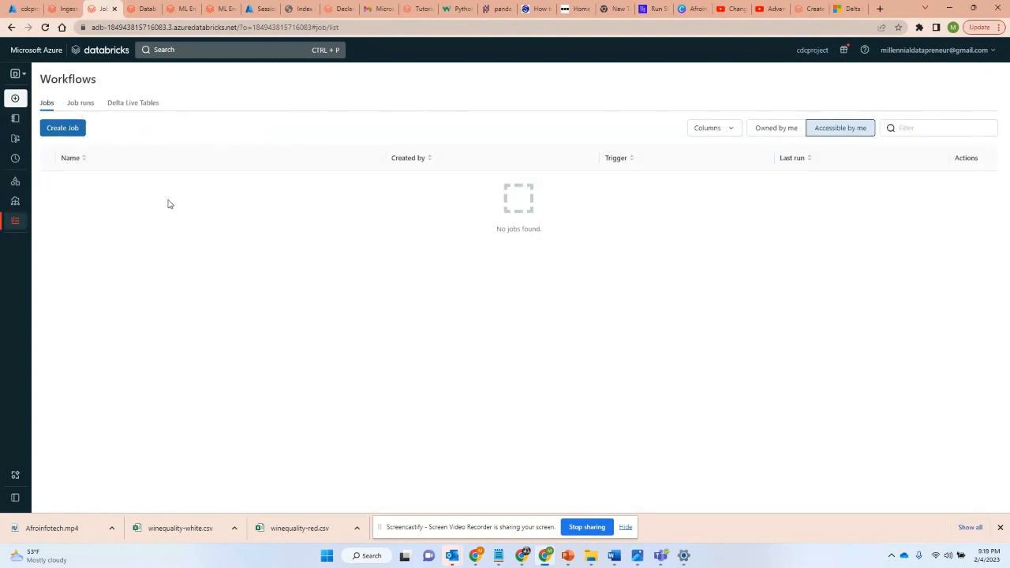
pyautogui.moveTo(82, 145)
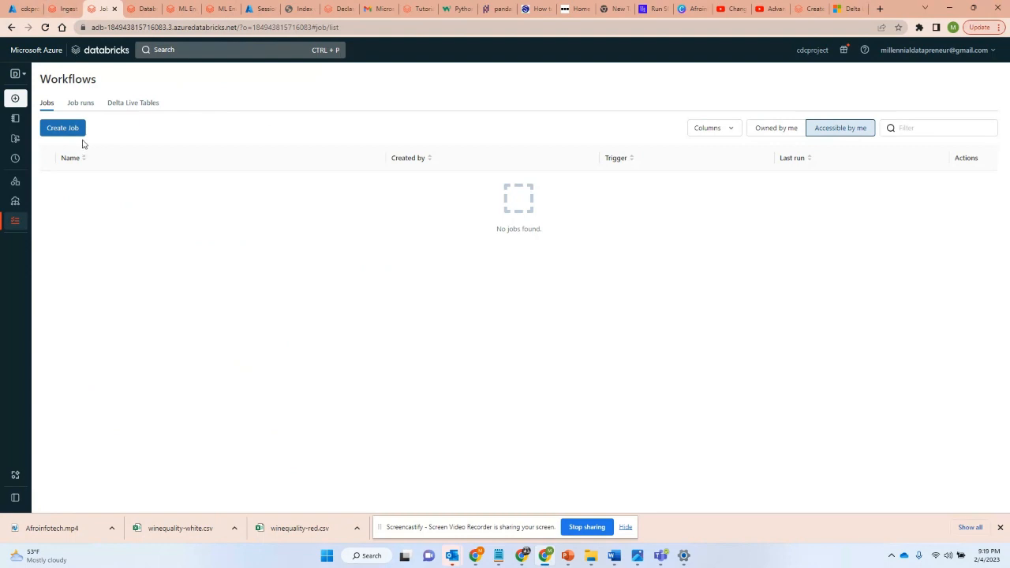
pyautogui.moveTo(322, 296)
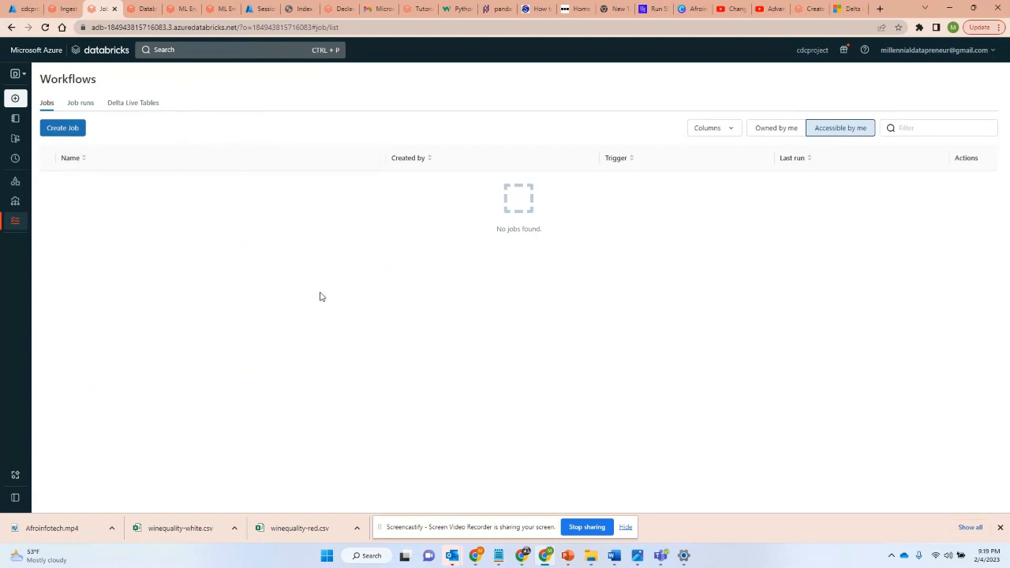
pyautogui.moveTo(91, 126)
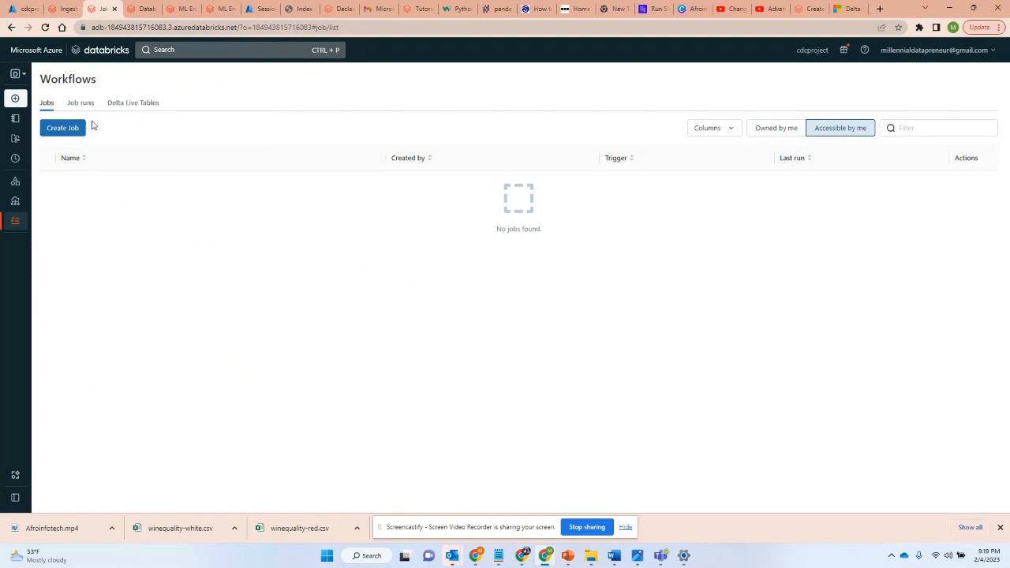
pyautogui.moveTo(139, 104)
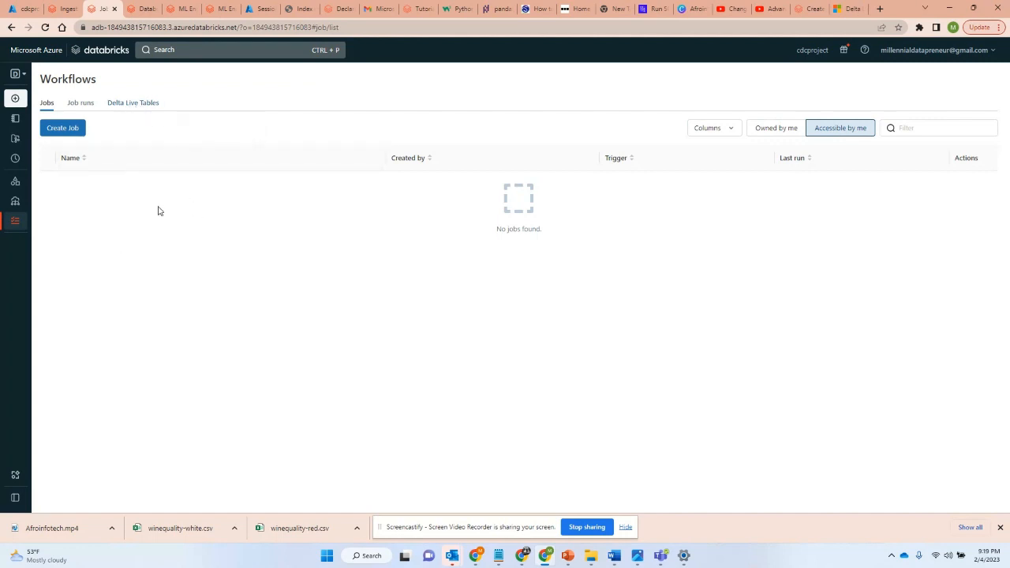
# Step: View the Delta Live Tables pipelines list, then return to the Ingest Data notebook
pyautogui.click(132, 102)
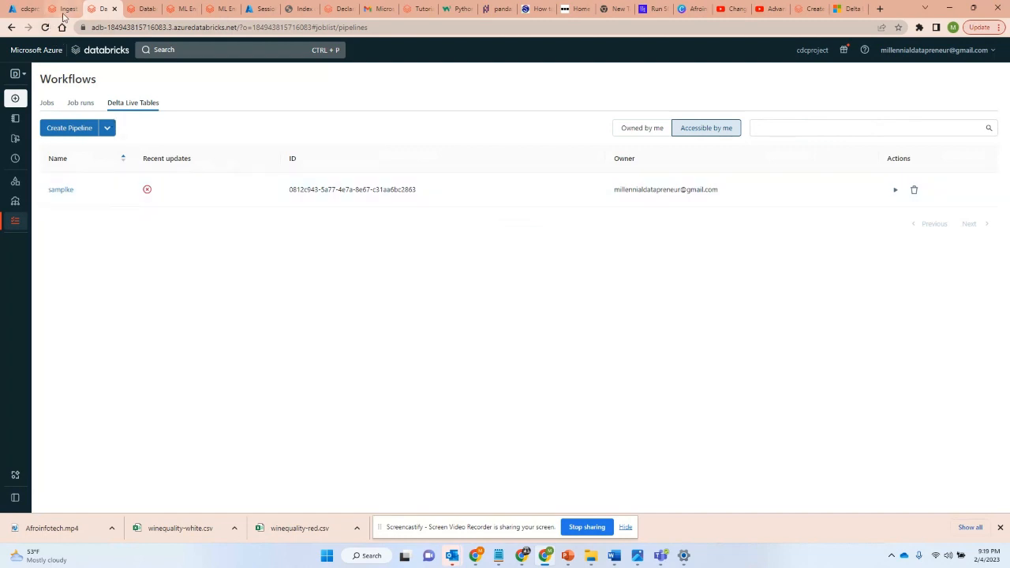
pyautogui.moveTo(69, 9)
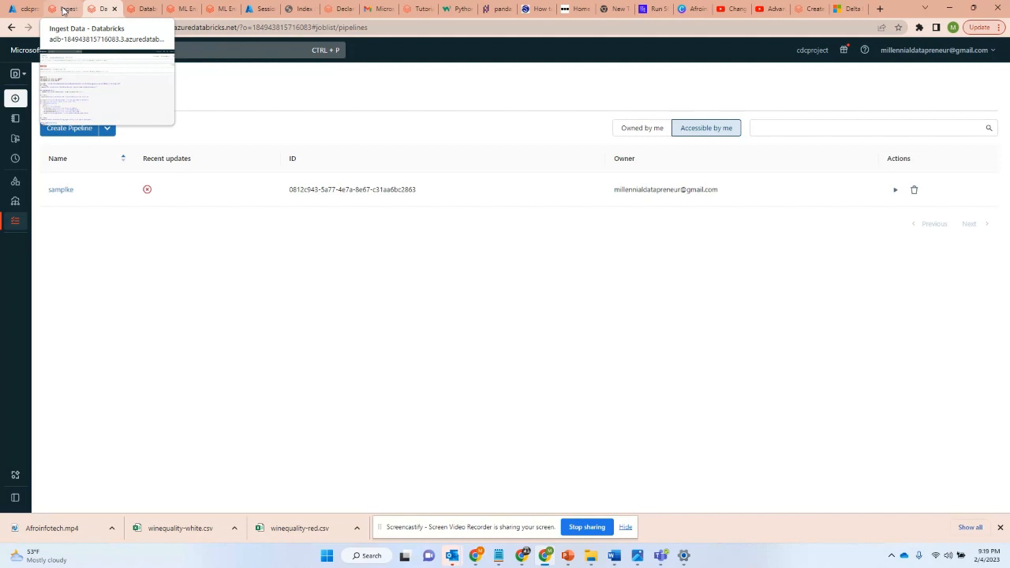
pyautogui.click(68, 9)
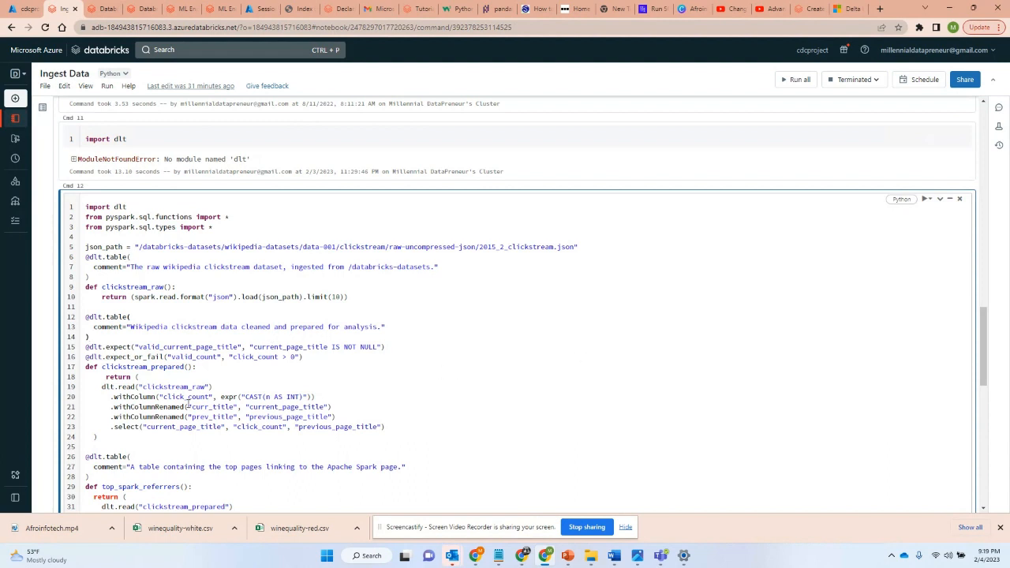
pyautogui.moveTo(103, 386); pyautogui.dragTo(377, 437)
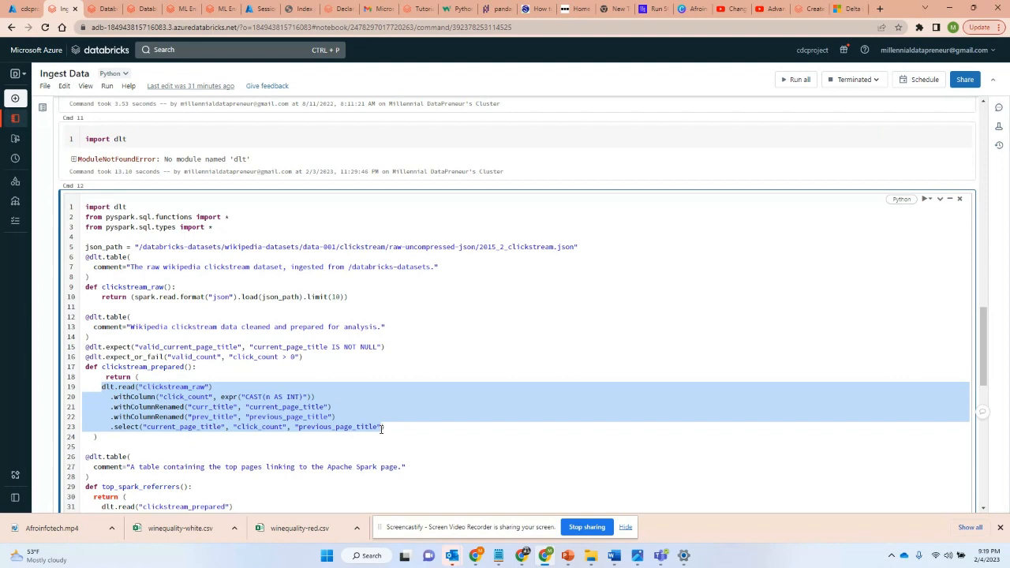
pyautogui.scroll(-3)
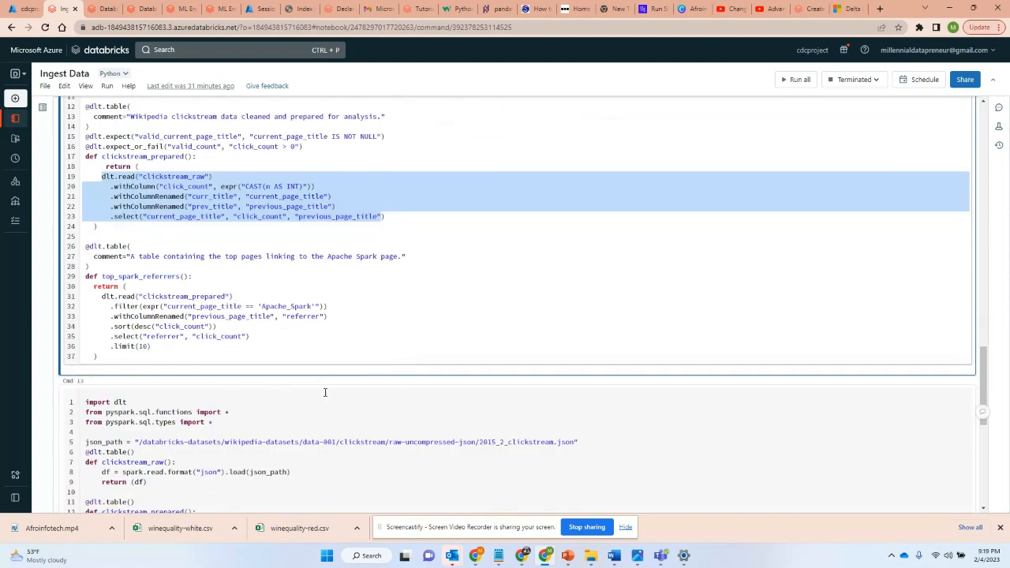
pyautogui.scroll(-3)
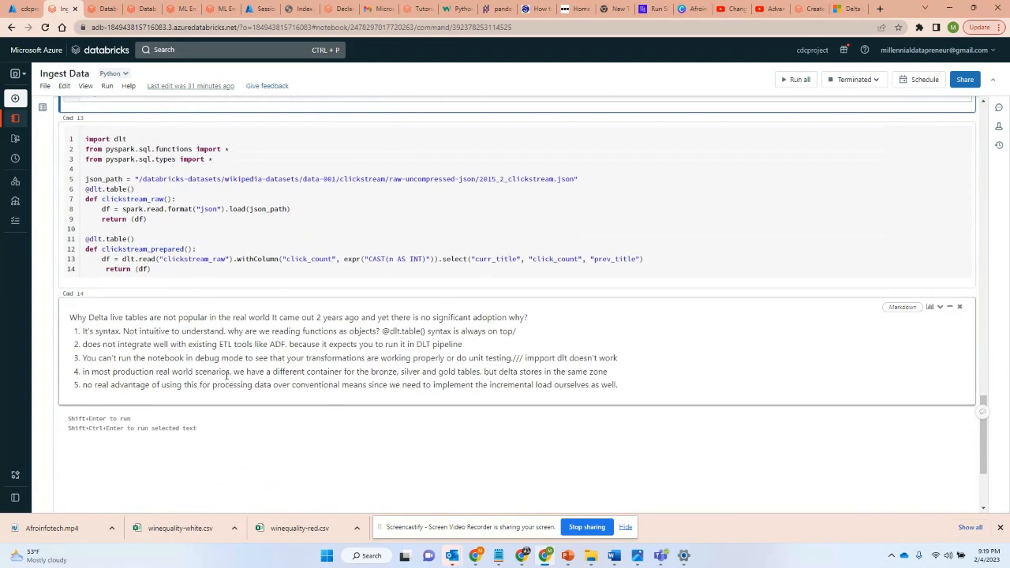
pyautogui.click(170, 268)
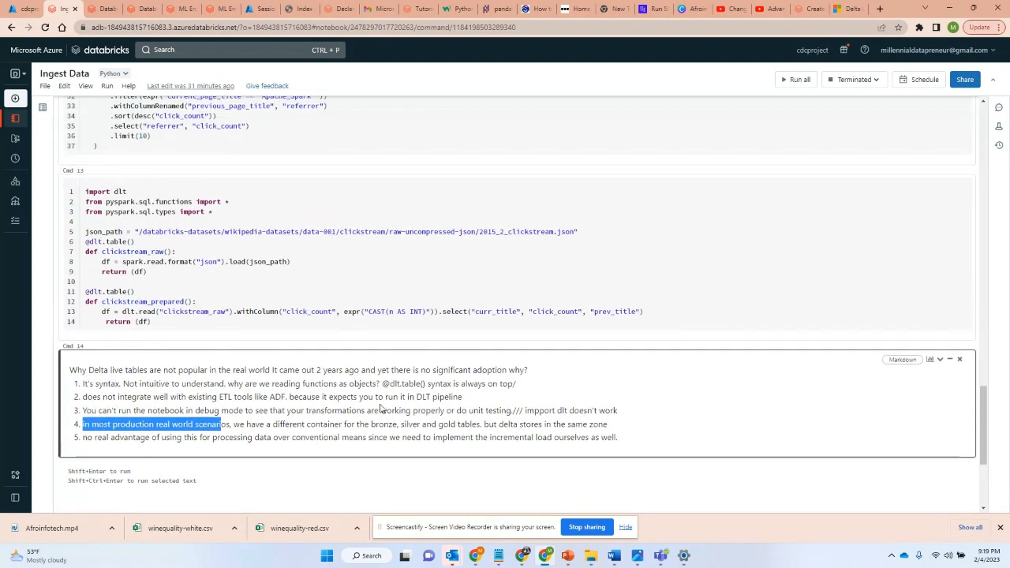
pyautogui.doubleClick(385, 423)
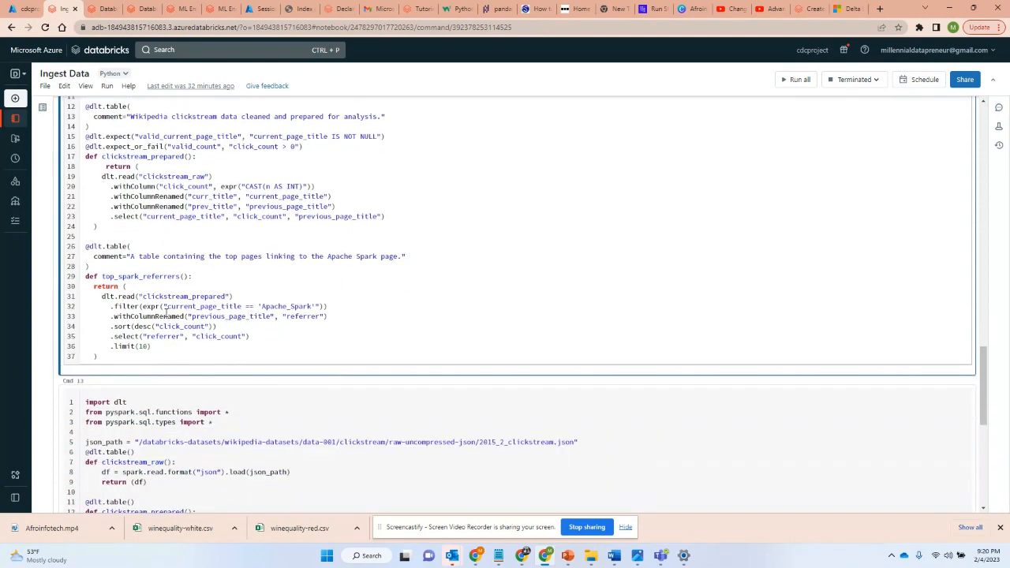
pyautogui.scroll(-3)
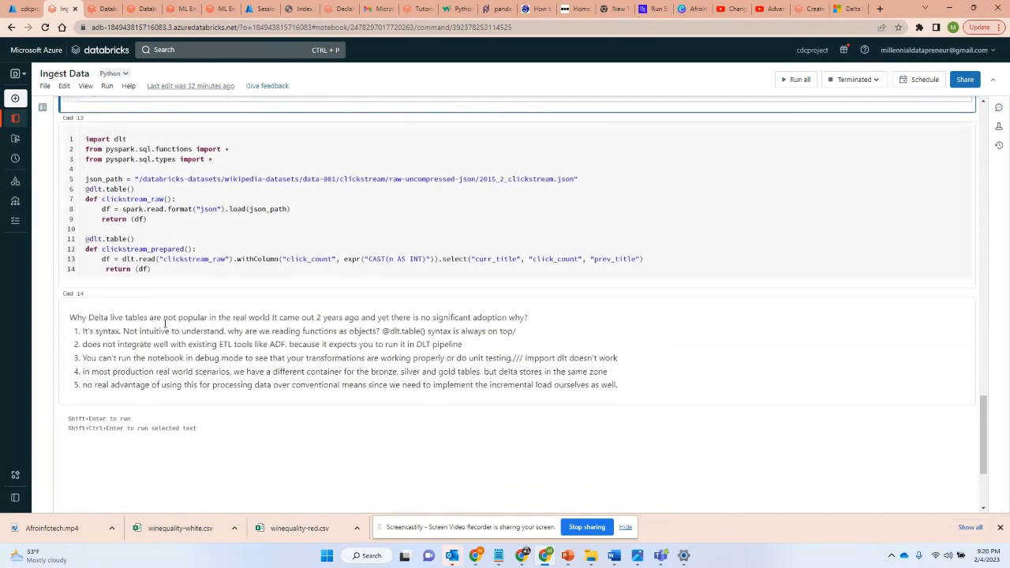
pyautogui.click(265, 370)
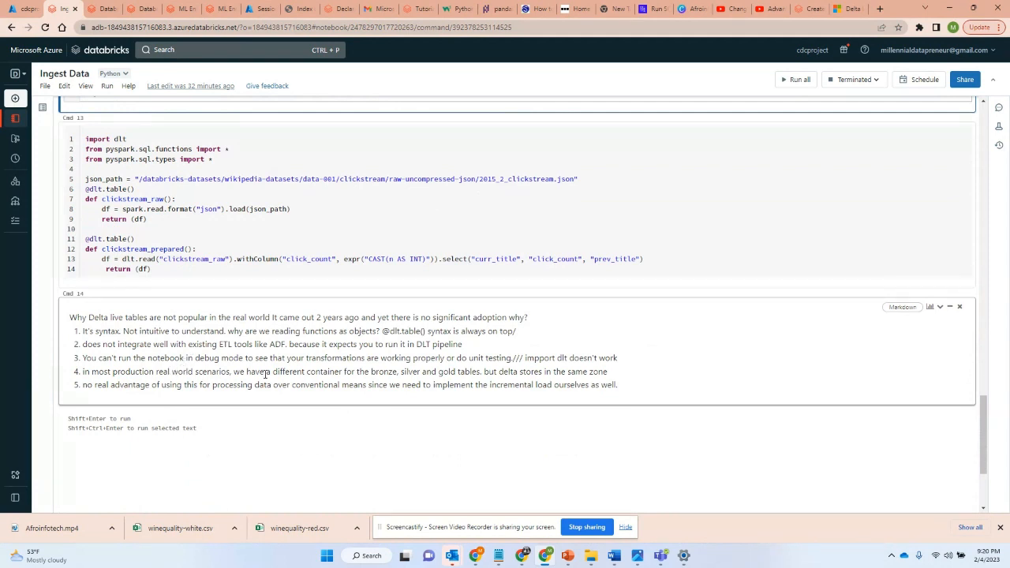
pyautogui.doubleClick(381, 371)
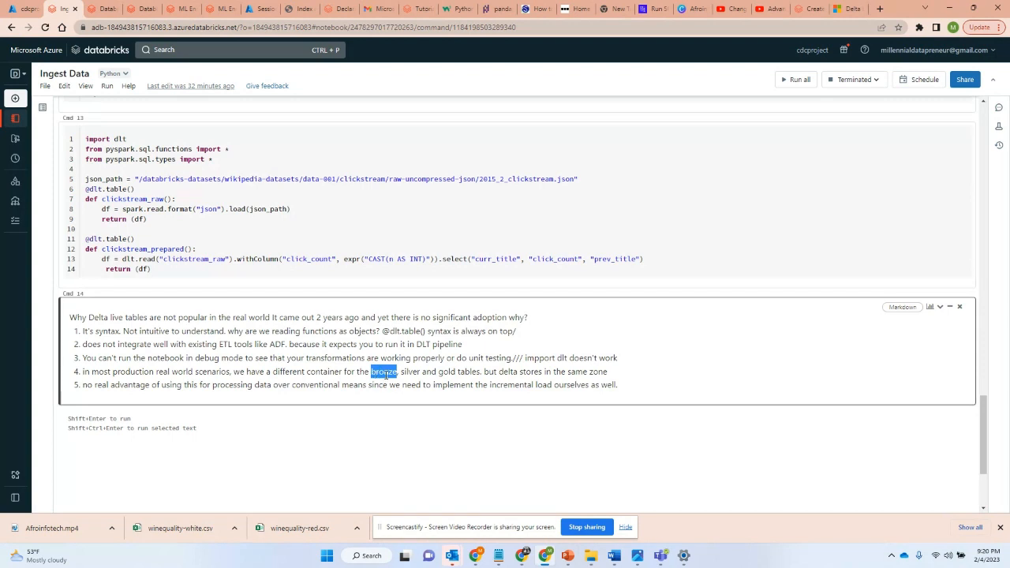
pyautogui.moveTo(418, 375)
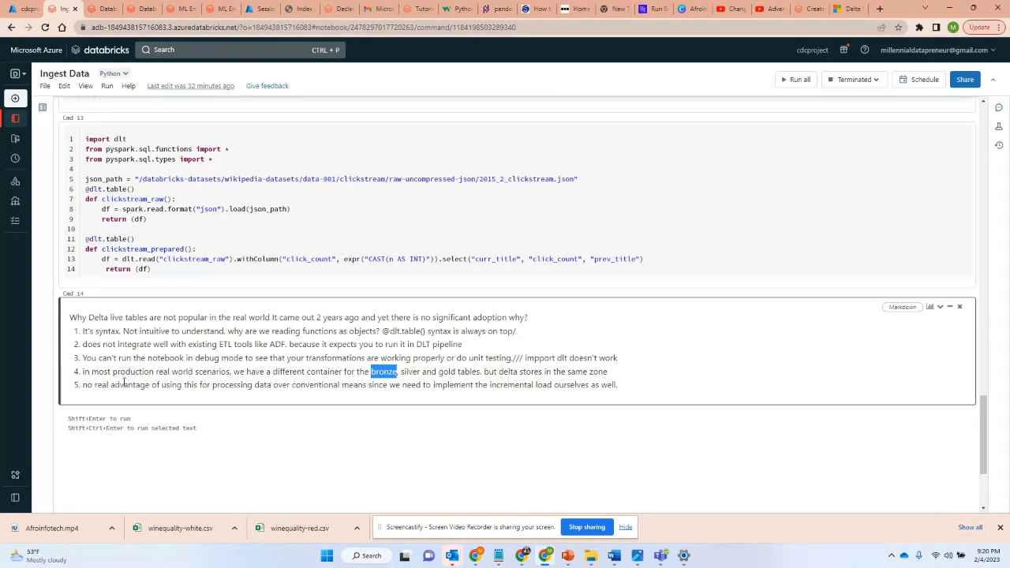
pyautogui.moveTo(82, 385); pyautogui.dragTo(168, 385)
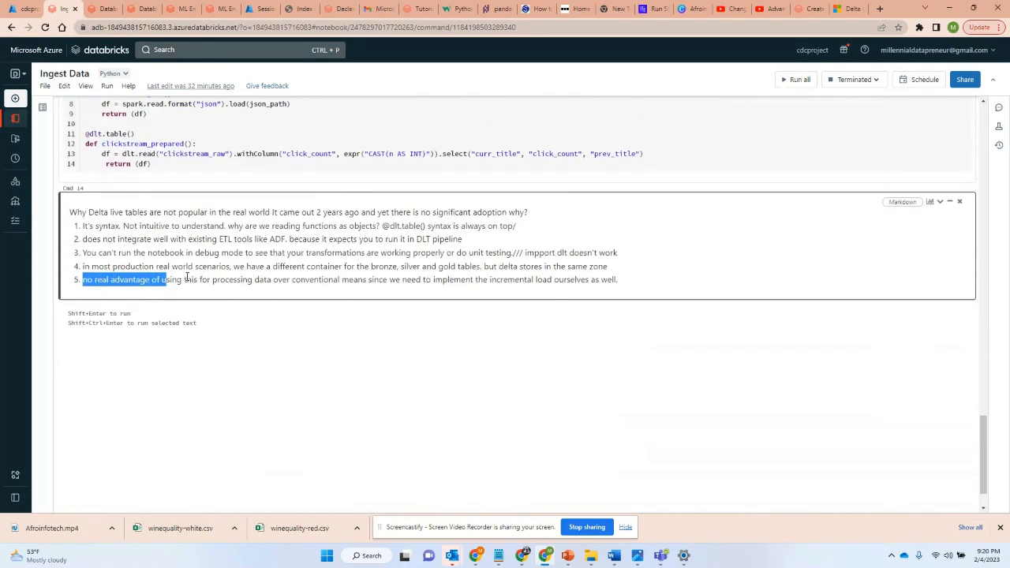
pyautogui.click(227, 292)
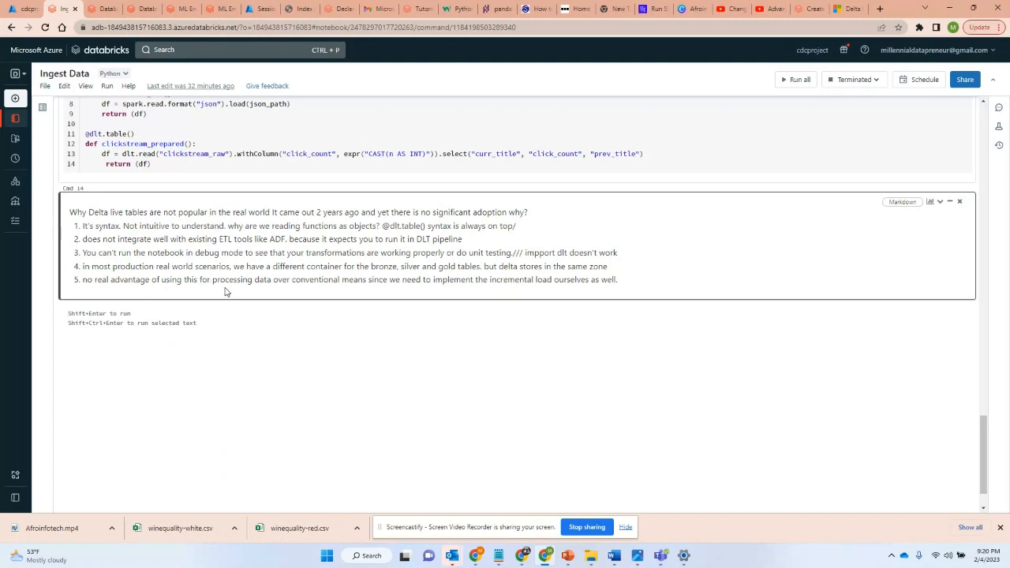
pyautogui.moveTo(230, 290)
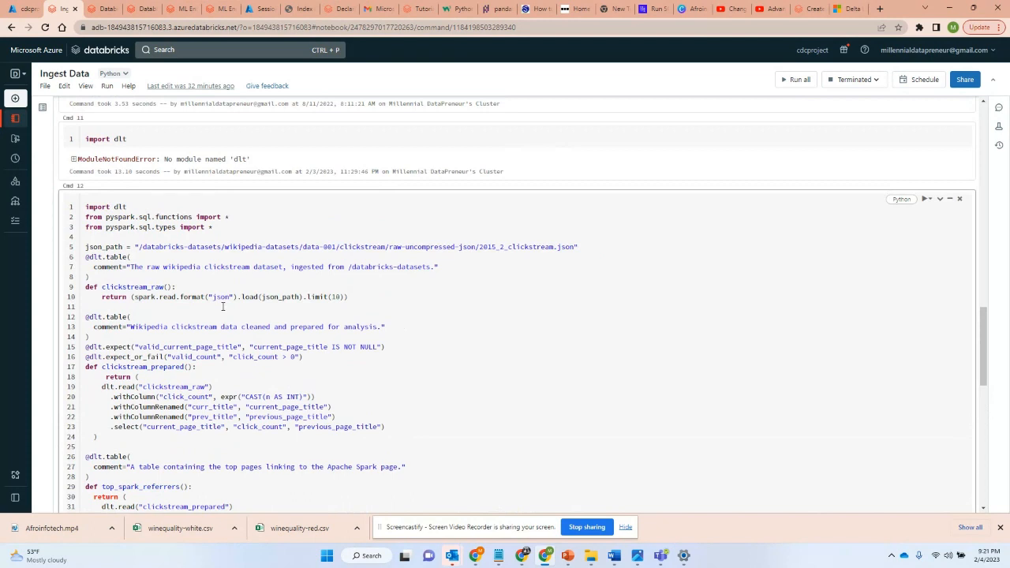
pyautogui.scroll(-3)
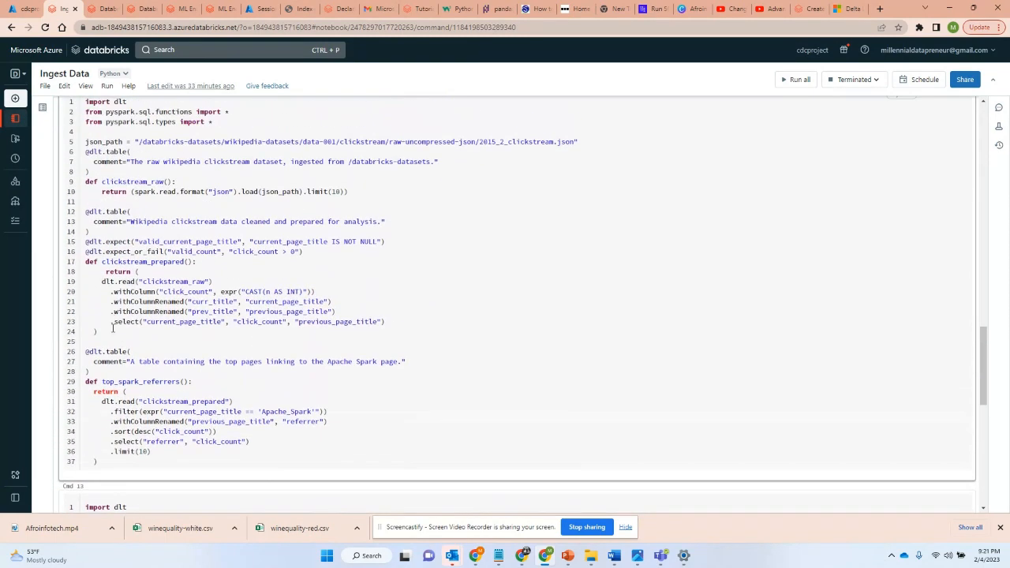
pyautogui.doubleClick(139, 380)
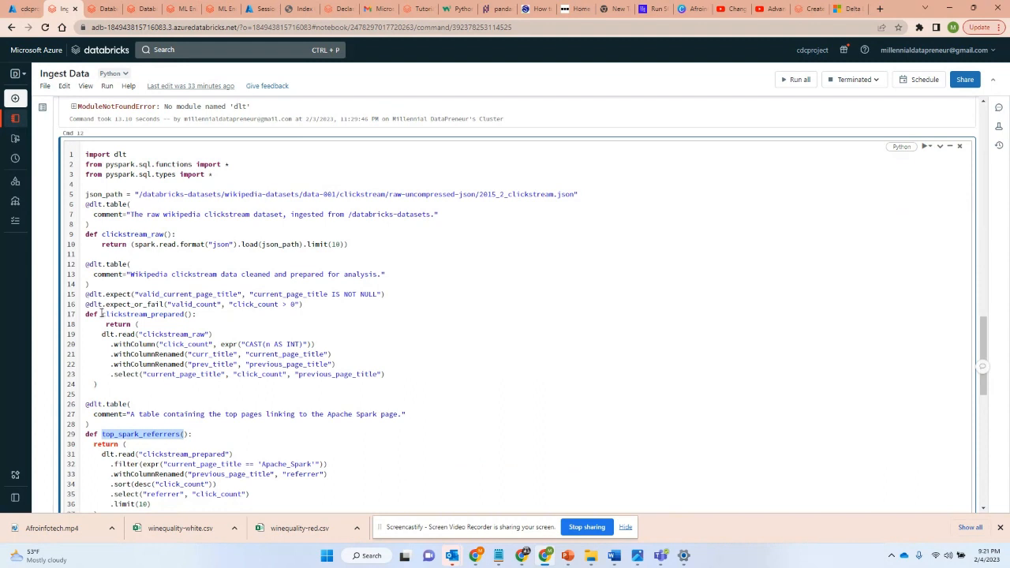
pyautogui.doubleClick(139, 312)
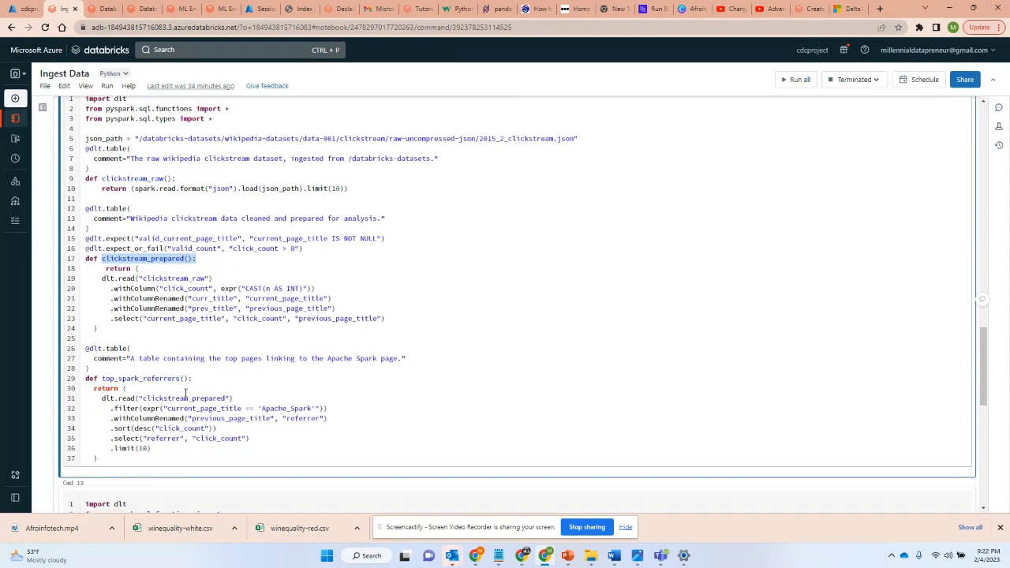
pyautogui.scroll(-3)
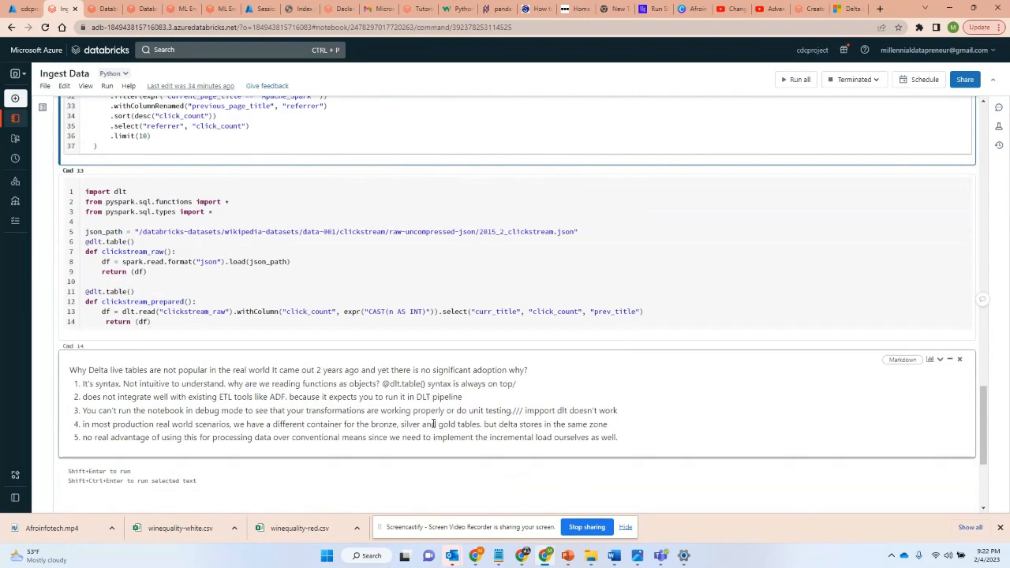